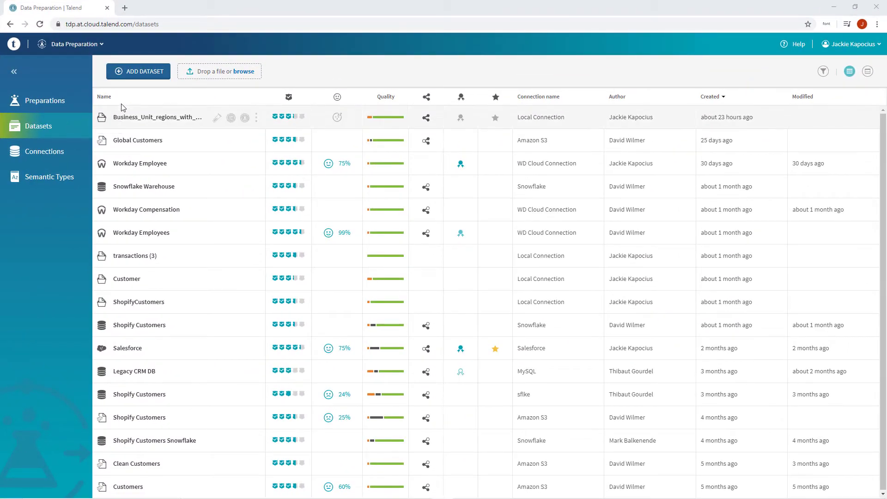
# Start a new dataset named 'Salesforce Contacts'.
pyautogui.click(138, 71)
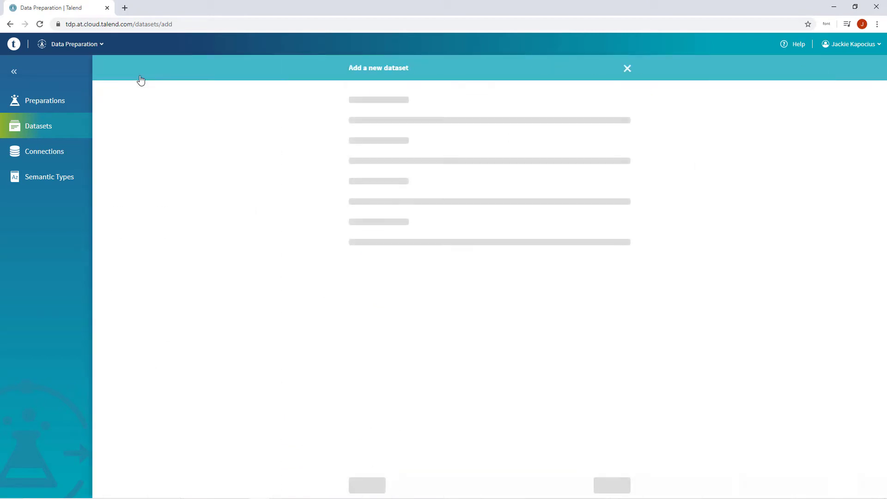
pyautogui.write('Salesforce Contacts')
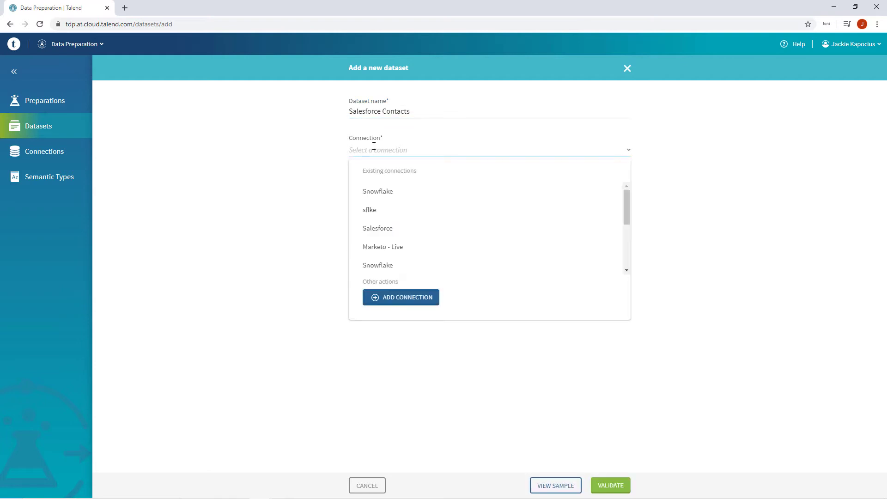
pyautogui.click(401, 297)
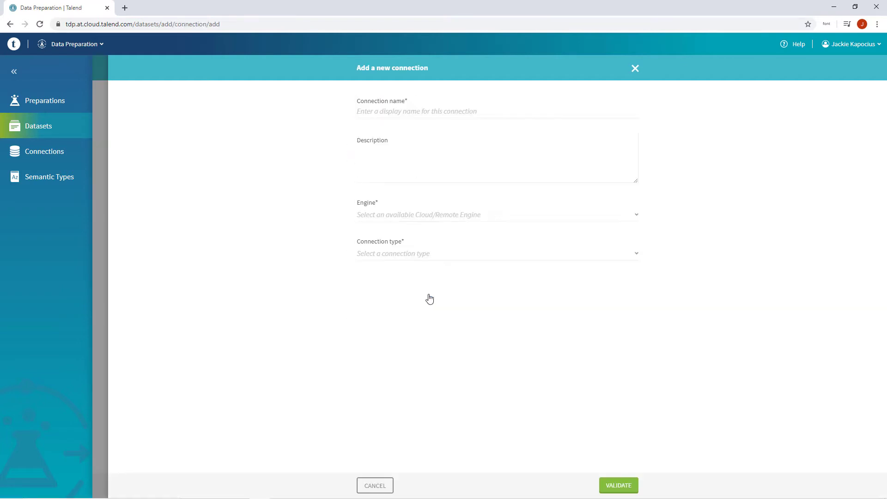
pyautogui.write('Sale')
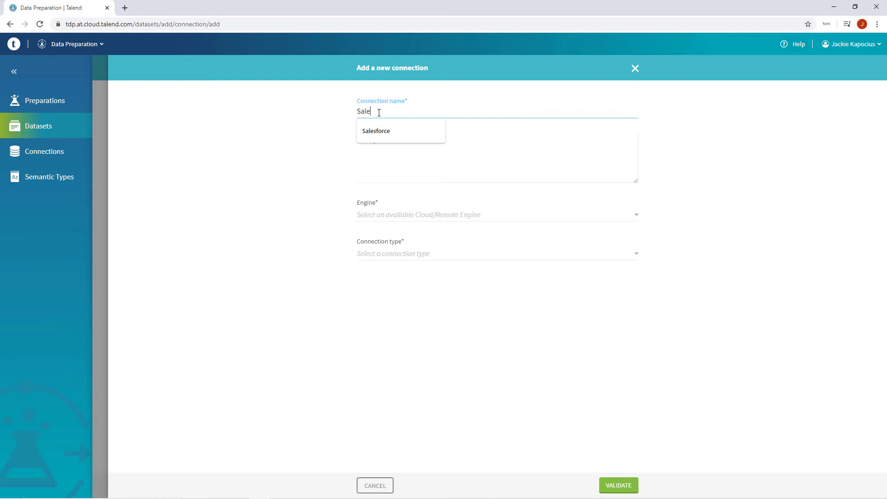
pyautogui.click(376, 130)
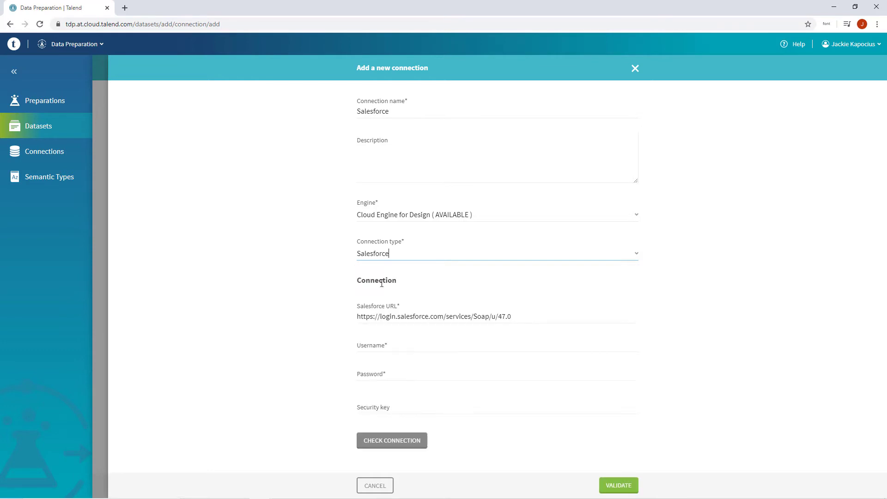
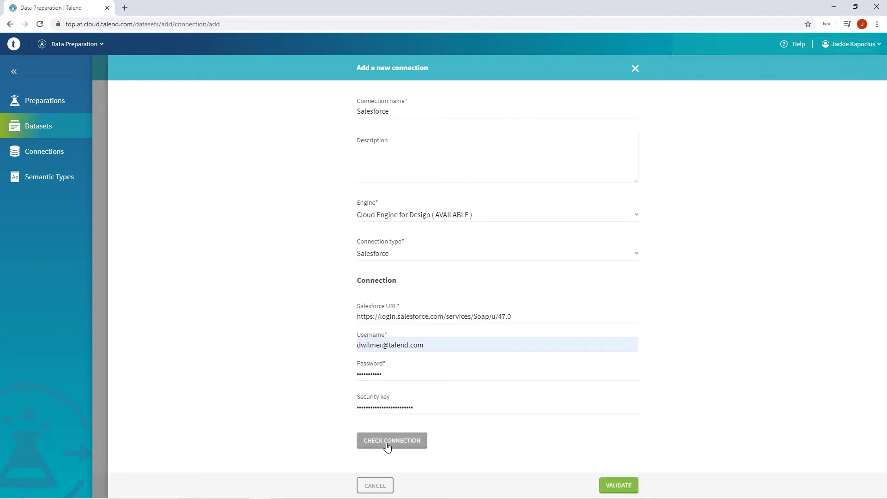
pyautogui.click(618, 485)
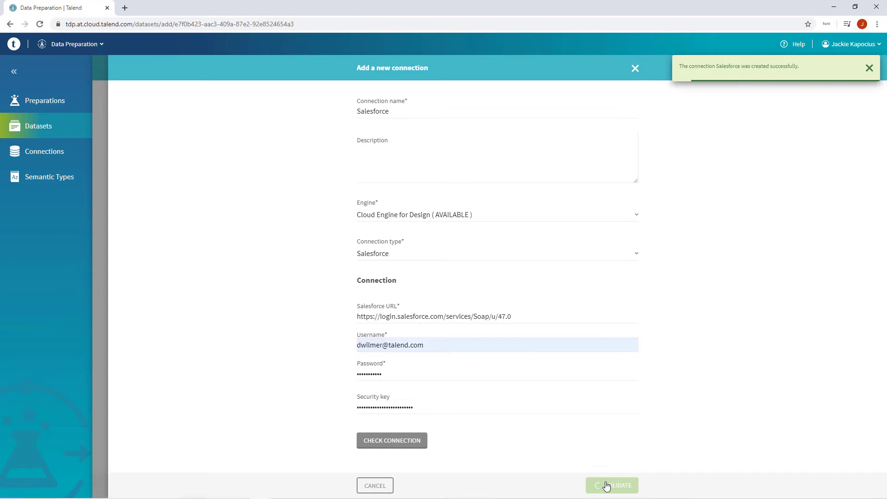
# Validate the connection and set the dataset type to Module selection with the Contact module.
pyautogui.click(611, 485)
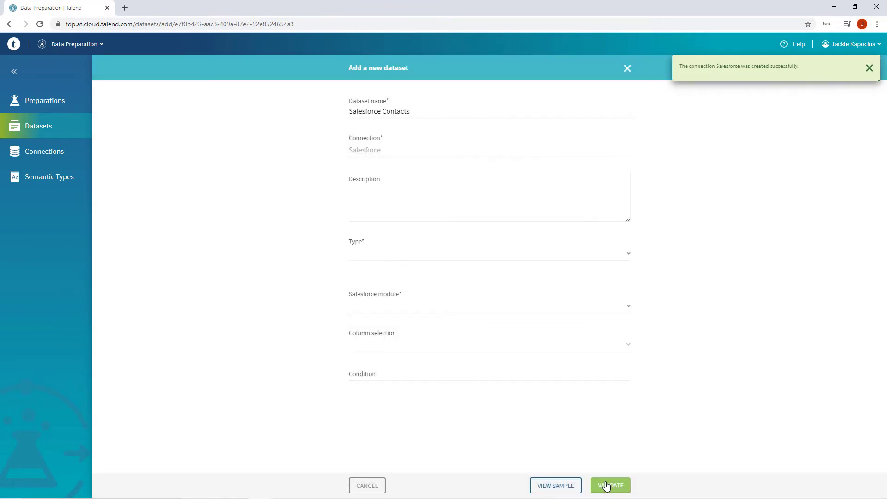
pyautogui.click(870, 67)
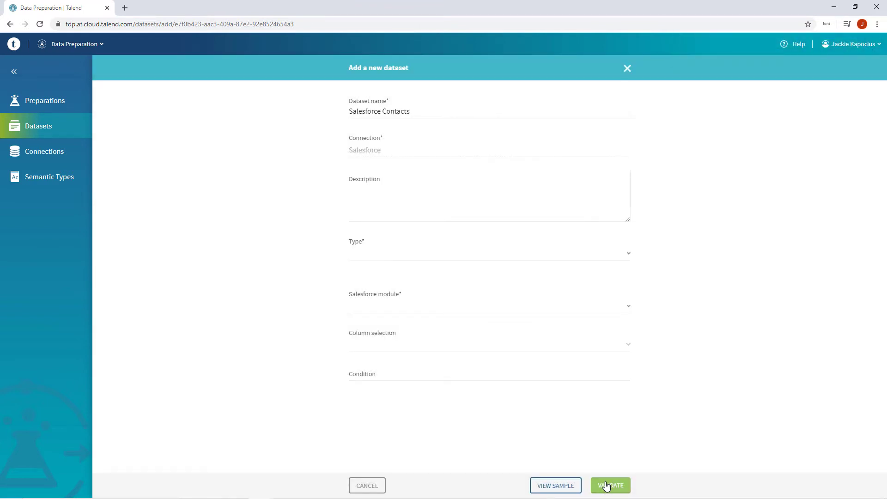
pyautogui.click(487, 253)
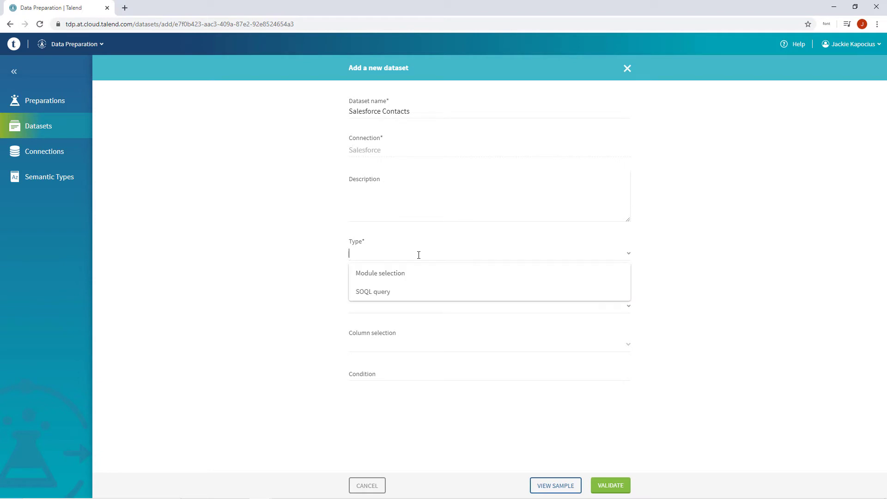
pyautogui.moveTo(415, 278)
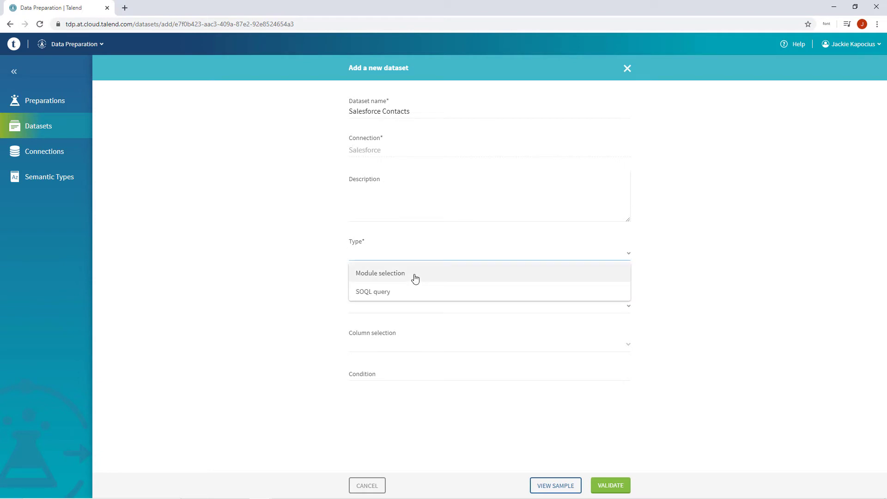
pyautogui.click(379, 273)
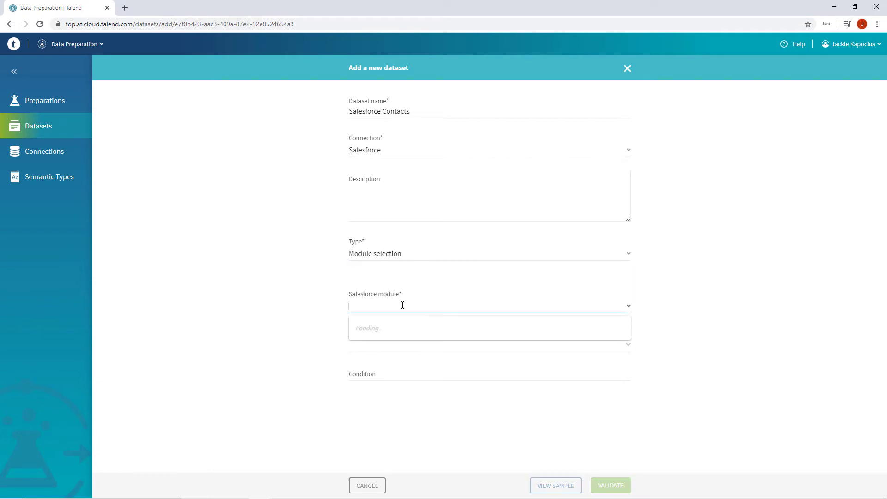
pyautogui.write('contact')
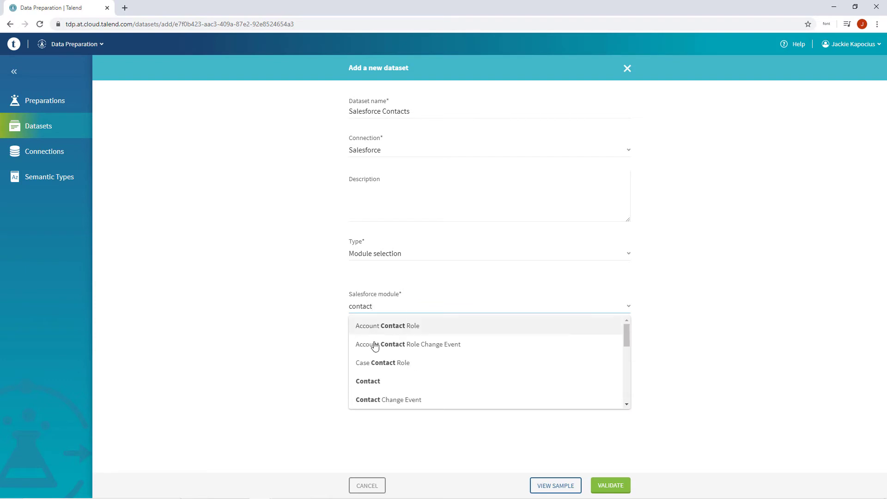
pyautogui.click(367, 380)
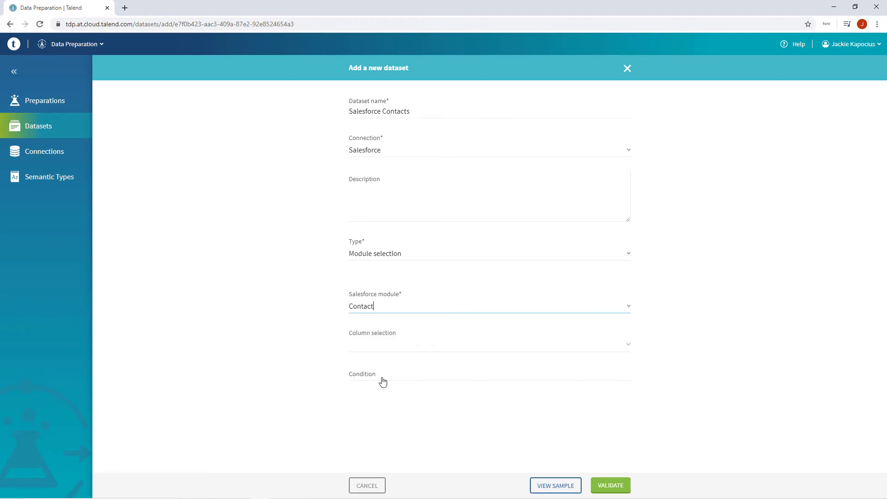
# Add CreatedDate to the column selection and preview a sample of the chosen columns.
pyautogui.click(488, 344)
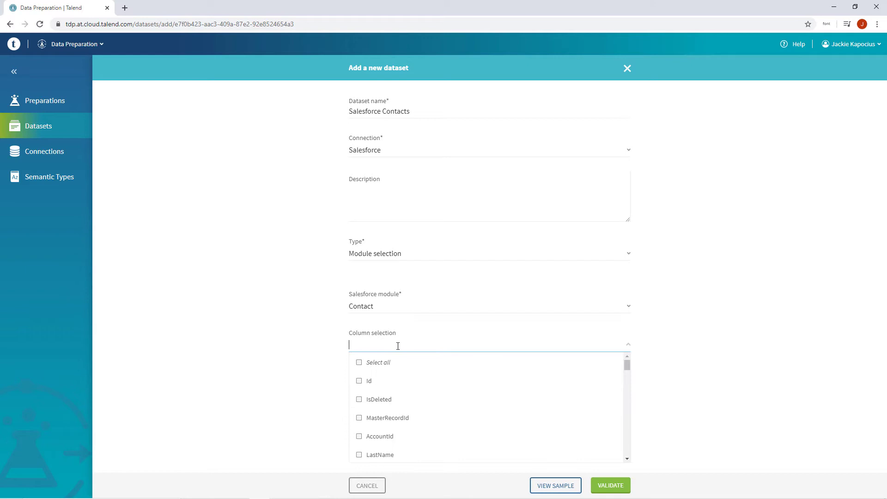
pyautogui.scroll(-3)
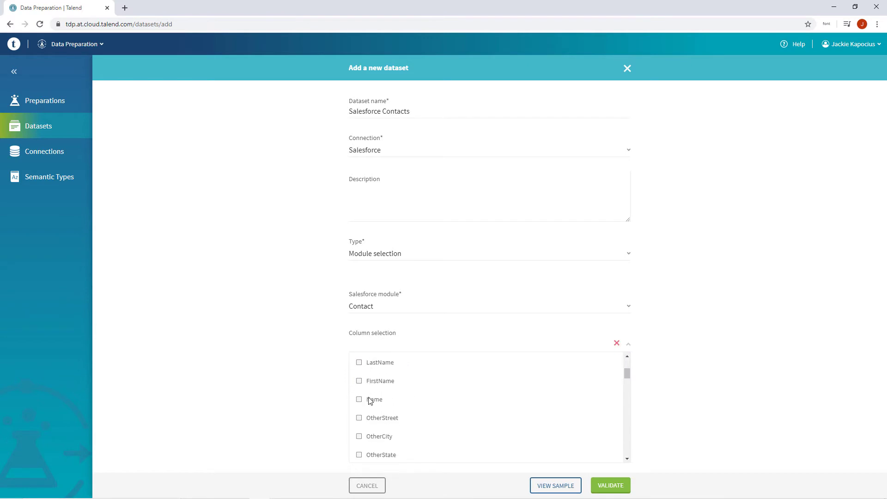
pyautogui.scroll(-3)
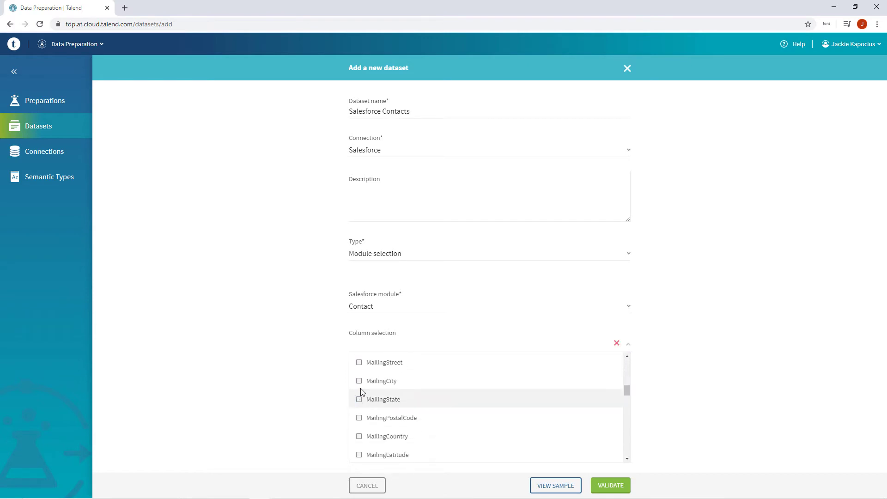
pyautogui.scroll(-3)
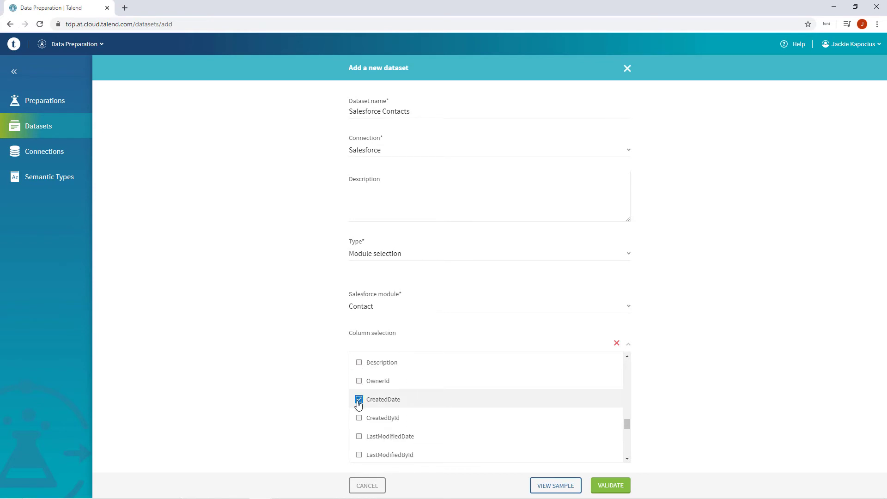
pyautogui.click(549, 485)
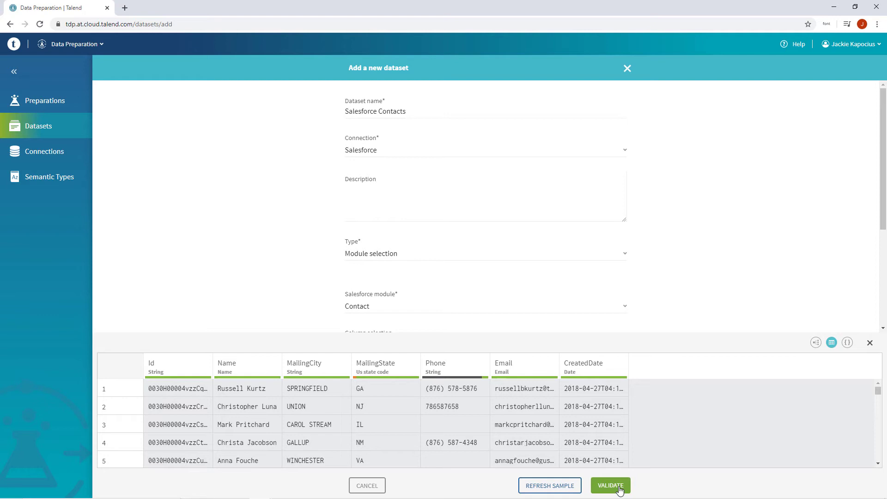
# Validate the Salesforce Contacts dataset and create a new preparation from it.
pyautogui.click(610, 485)
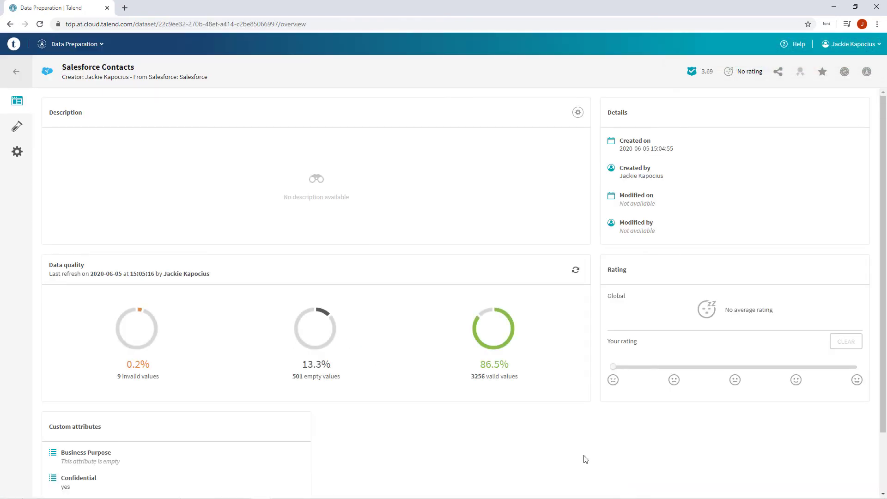
pyautogui.moveTo(578, 112)
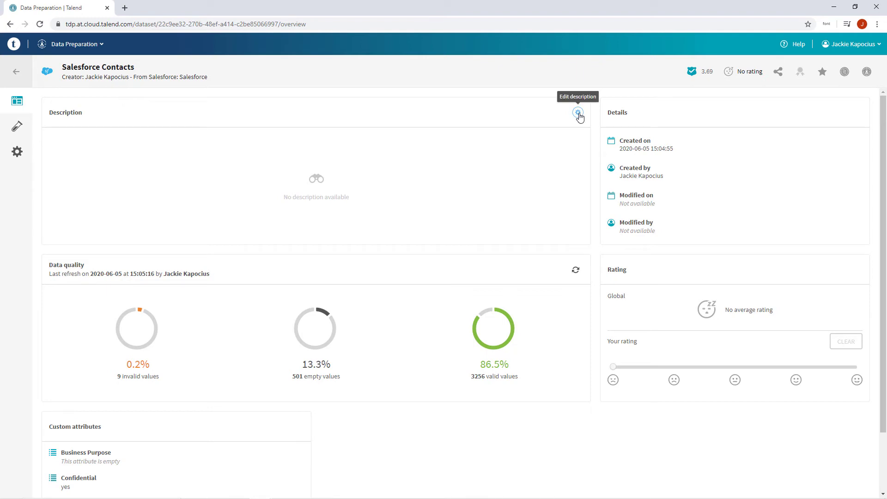
pyautogui.moveTo(590, 284)
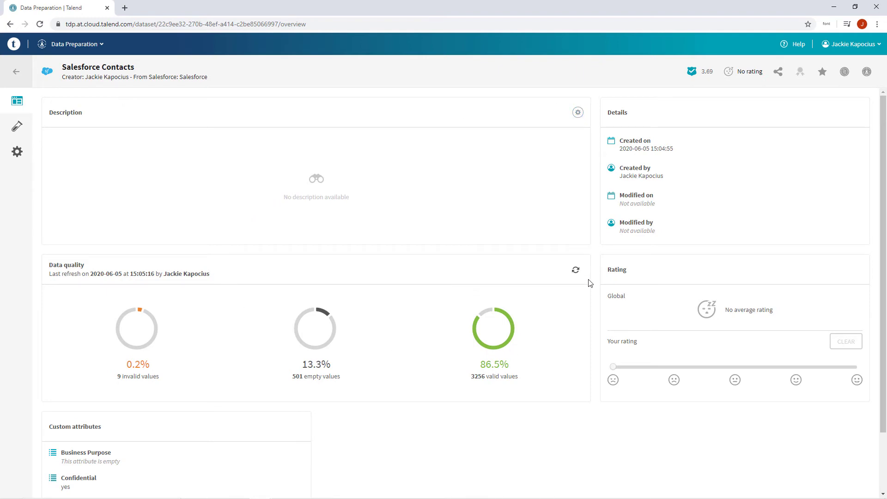
pyautogui.scroll(-3)
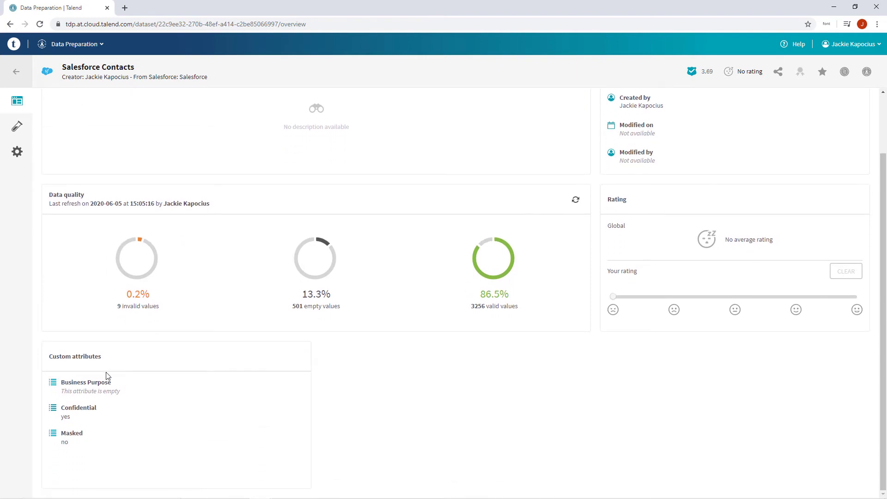
pyautogui.moveTo(17, 127)
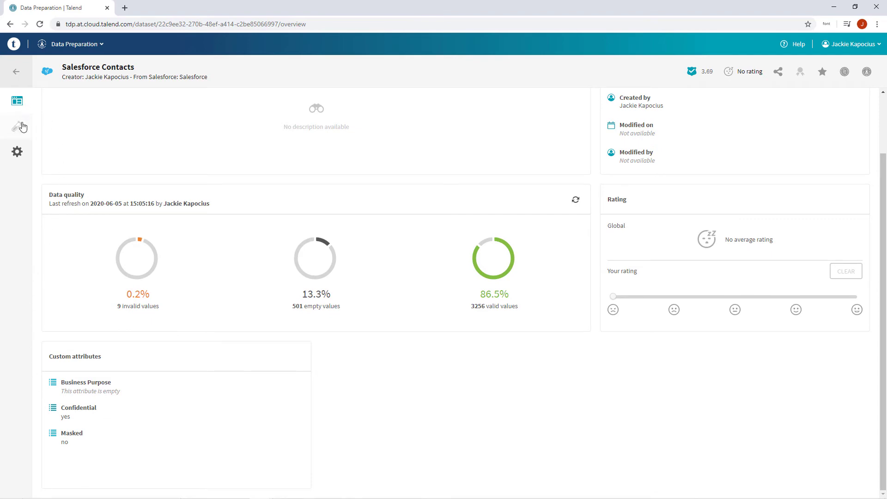
pyautogui.click(17, 126)
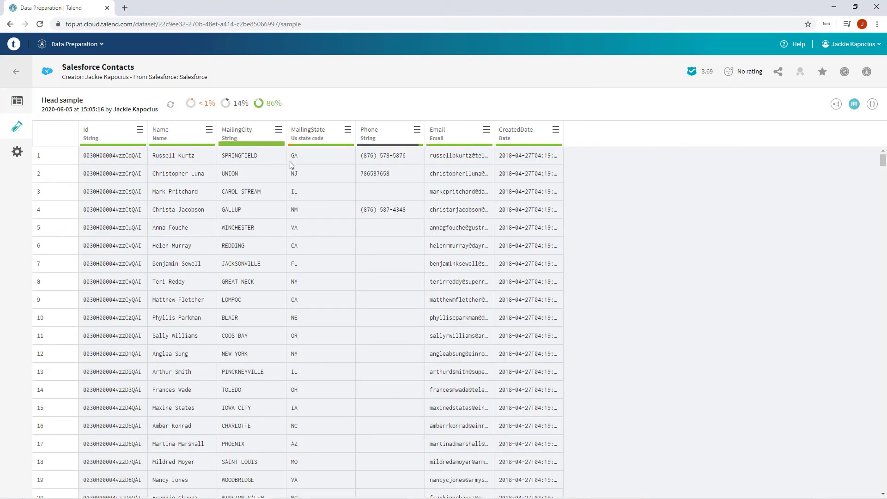
pyautogui.click(866, 72)
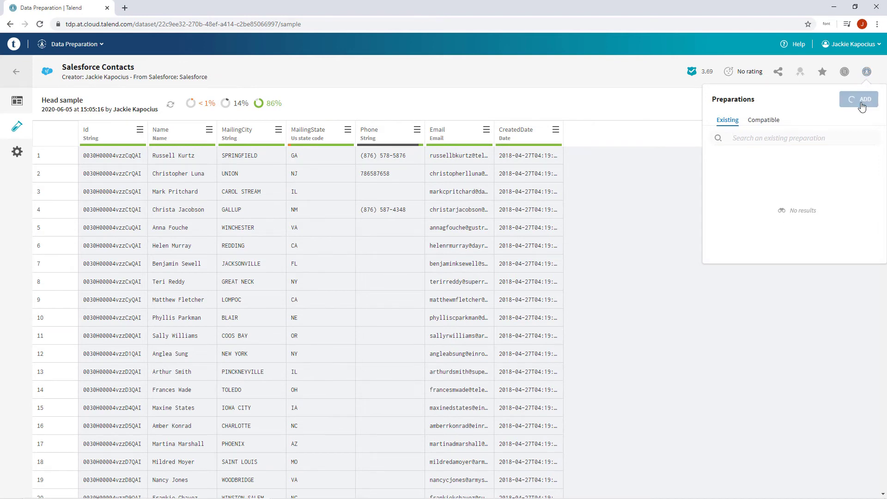
pyautogui.click(865, 99)
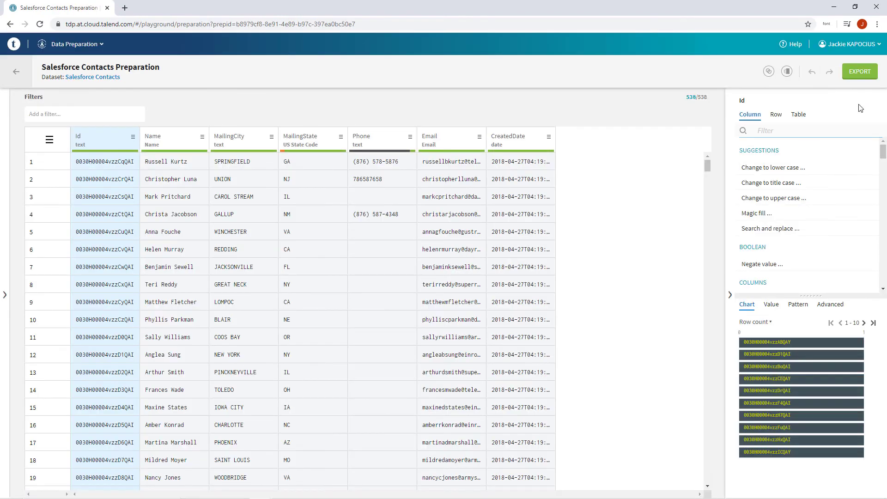
# Change the MailingCity column to title case.
pyautogui.click(229, 140)
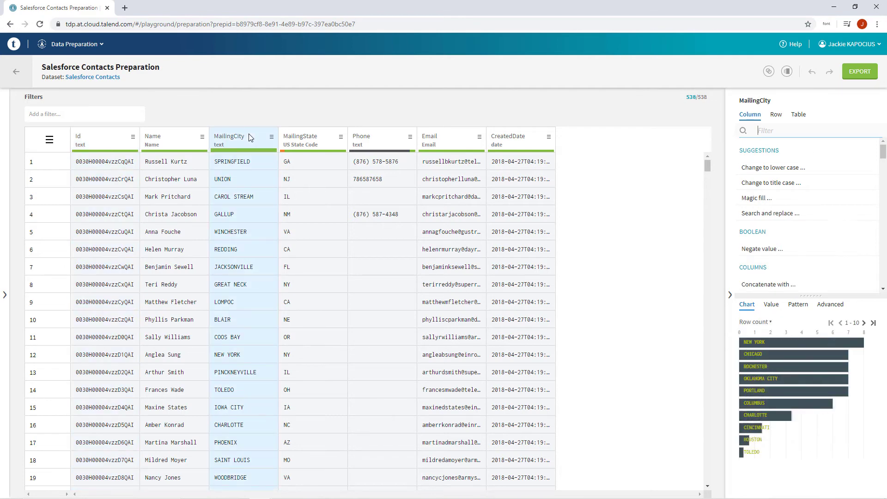
pyautogui.click(773, 182)
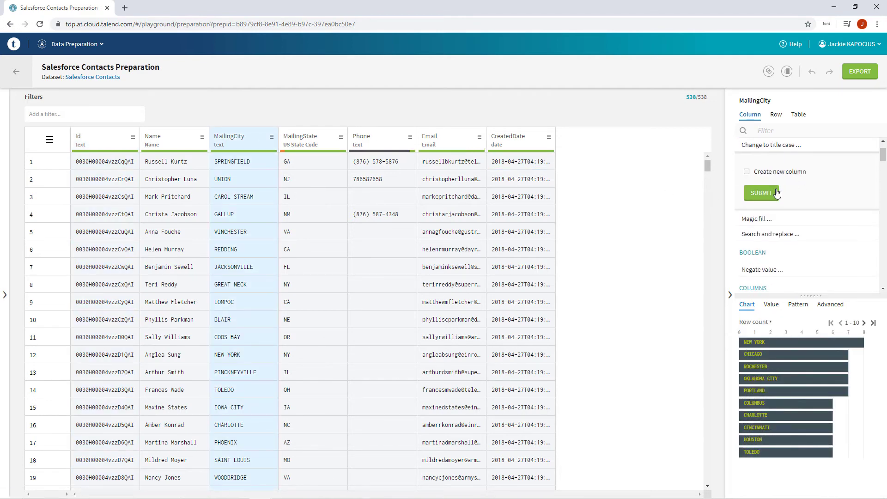
pyautogui.click(761, 193)
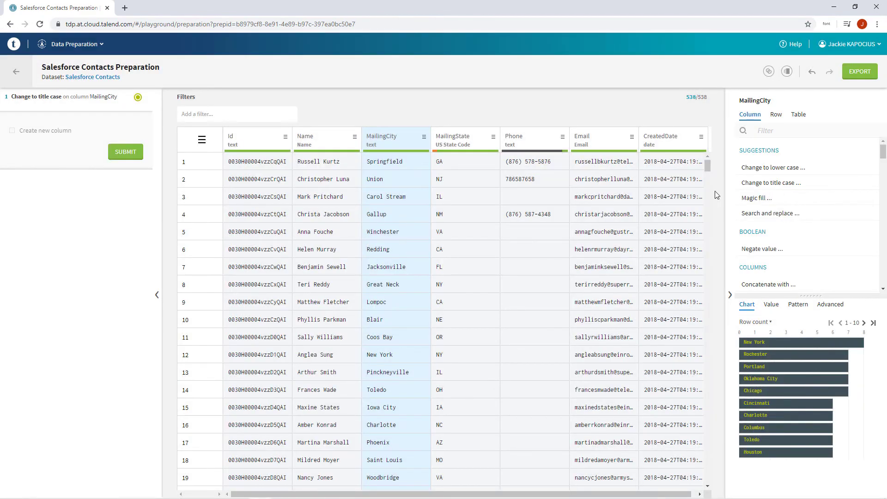
# Change the CreatedDate format to dates only, then go to the export options.
pyautogui.click(672, 140)
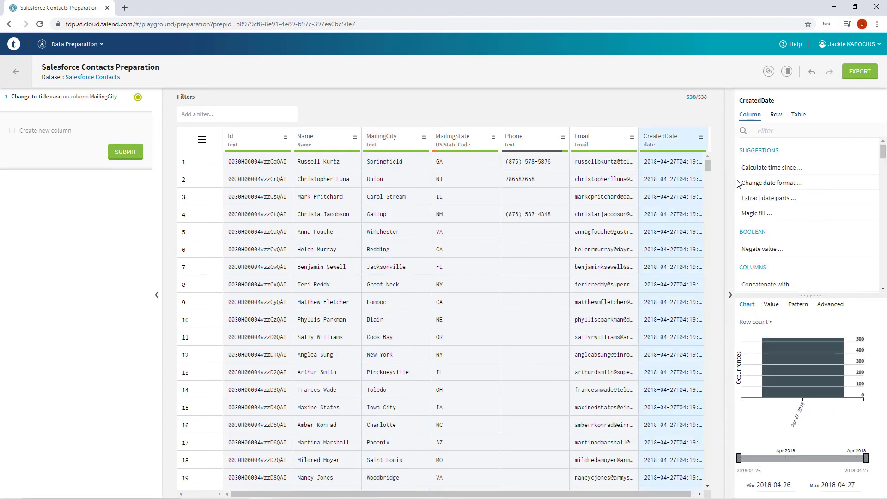
pyautogui.click(770, 182)
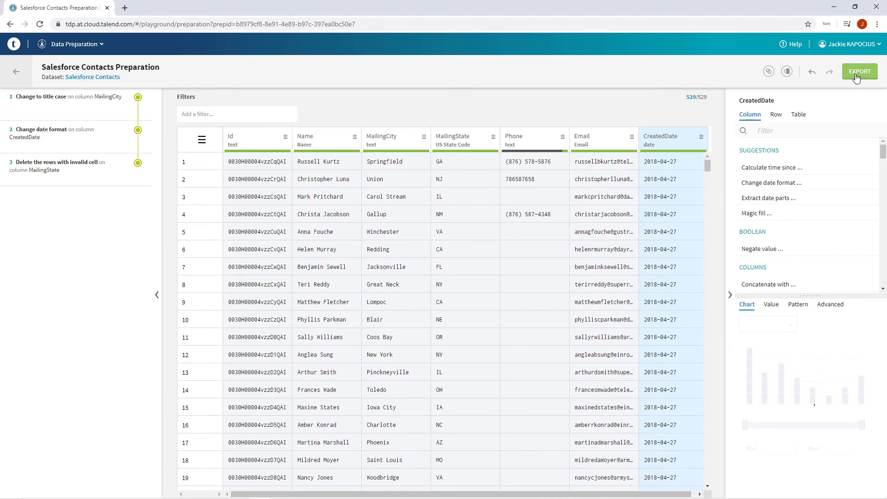
pyautogui.click(860, 71)
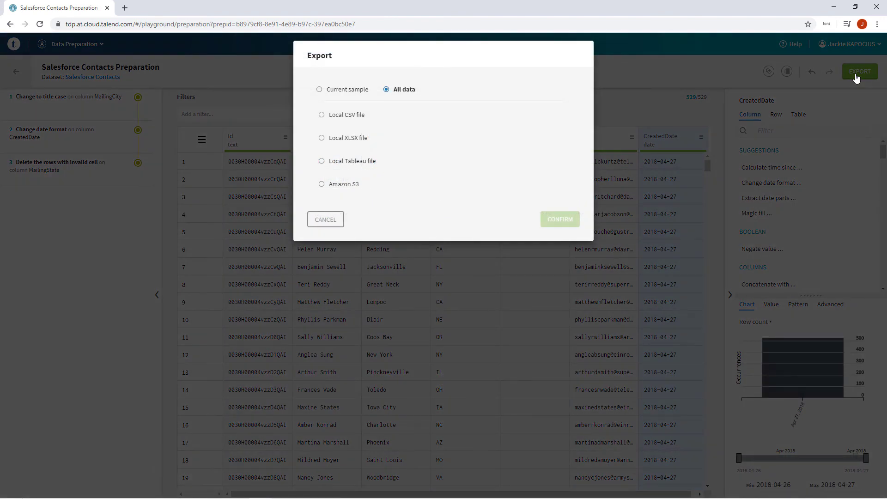